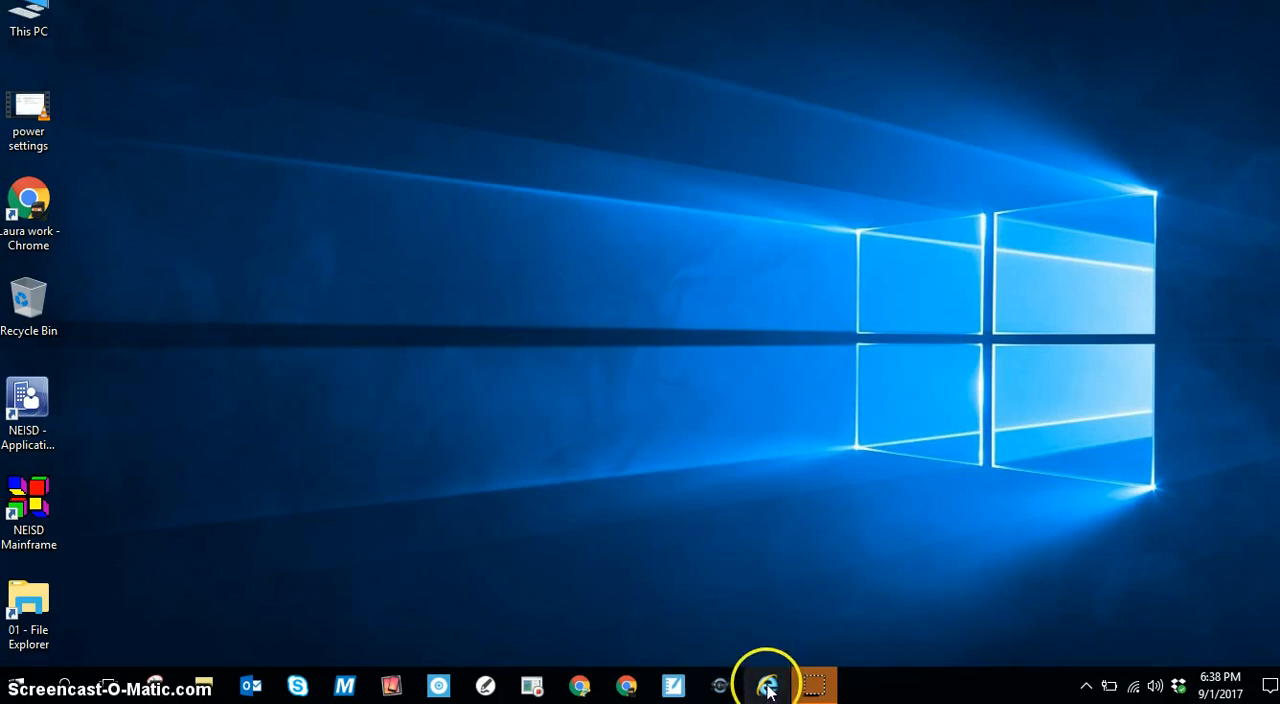
- Launch Internet Explorer on neisd.net and follow the Launchpad link
{"action": "left_click", "coordinate": [772, 684]}
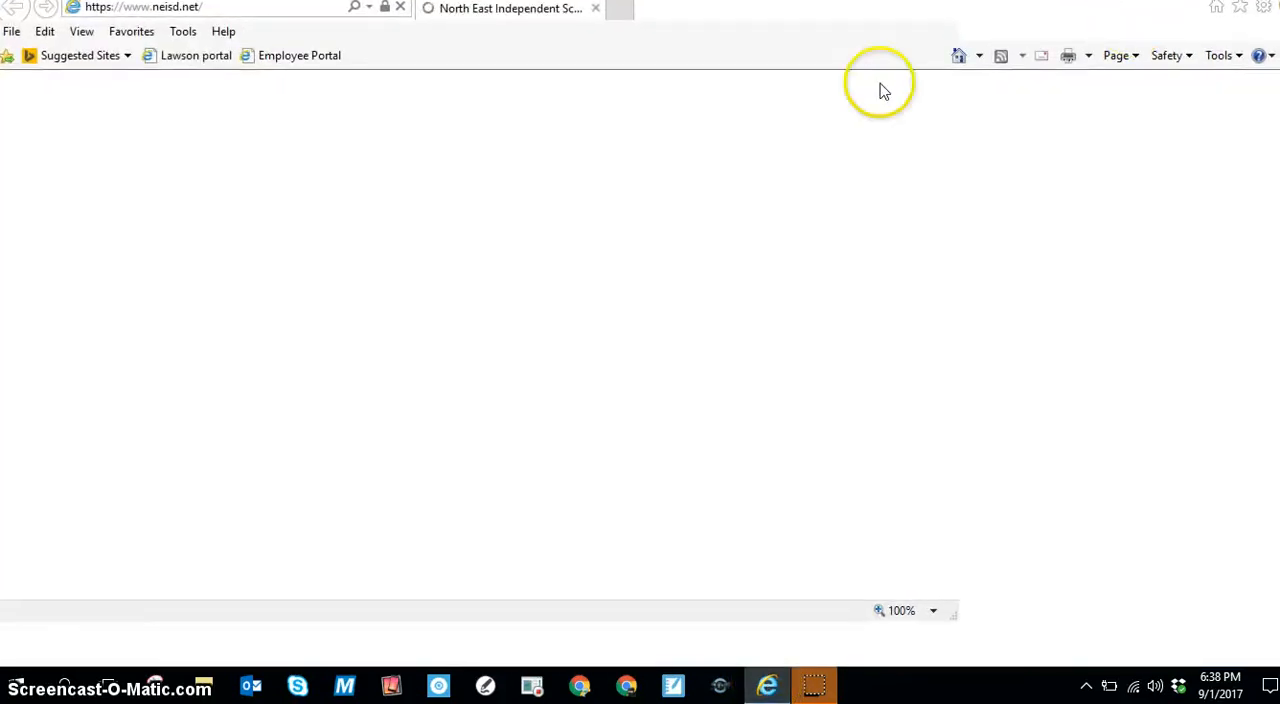
{"action": "mouse_move", "coordinate": [550, 232]}
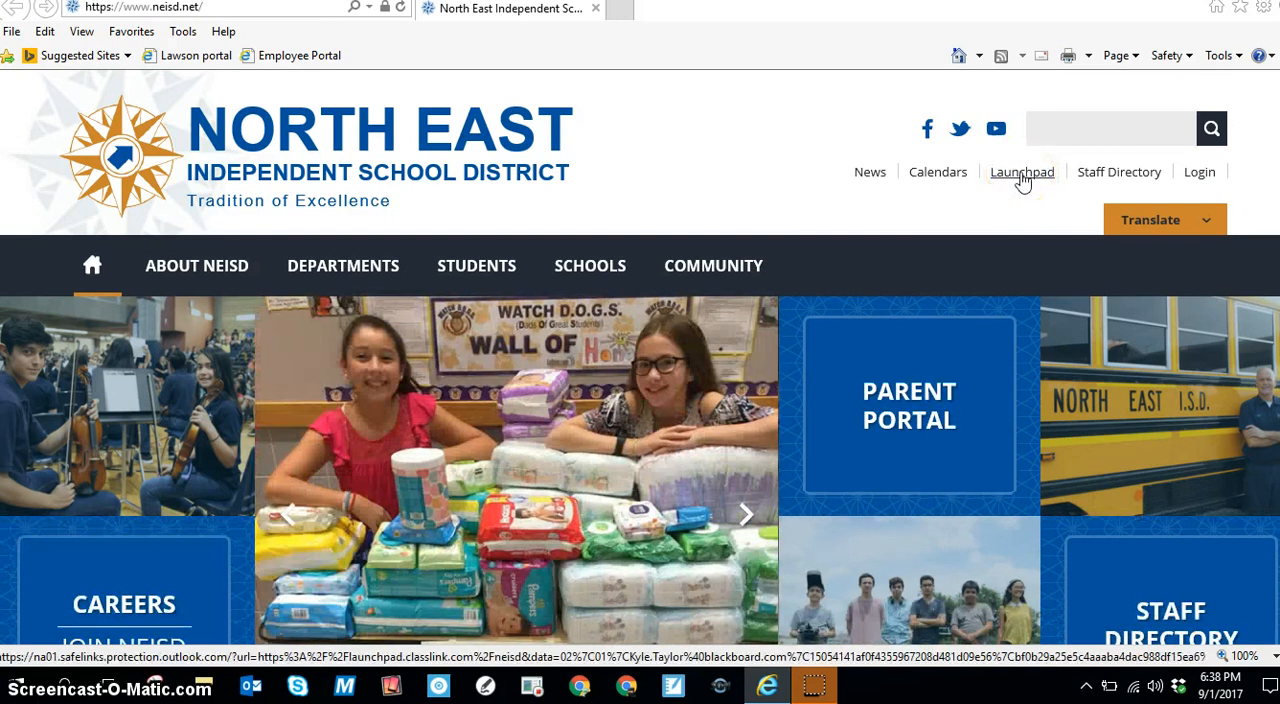
{"action": "left_click", "coordinate": [1022, 172]}
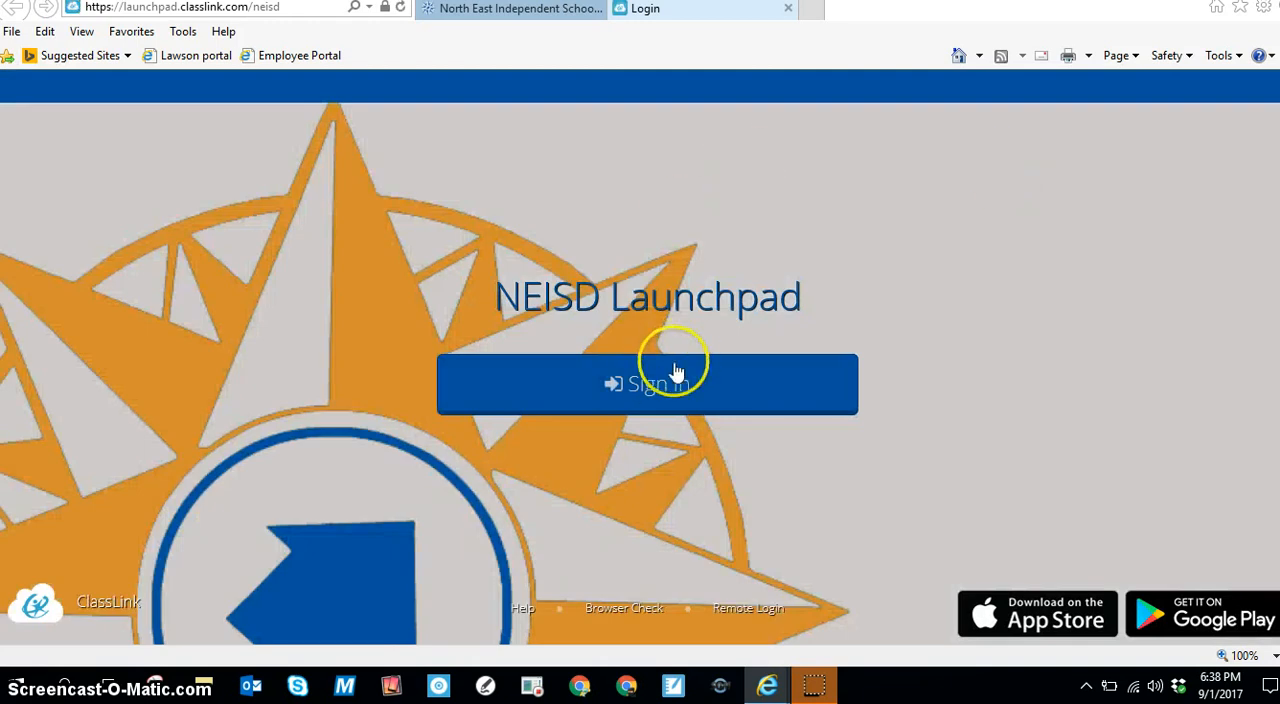
- Sign in to Launchpad with the student username ending in stu.neisd.net and its password
{"action": "left_click", "coordinate": [662, 384]}
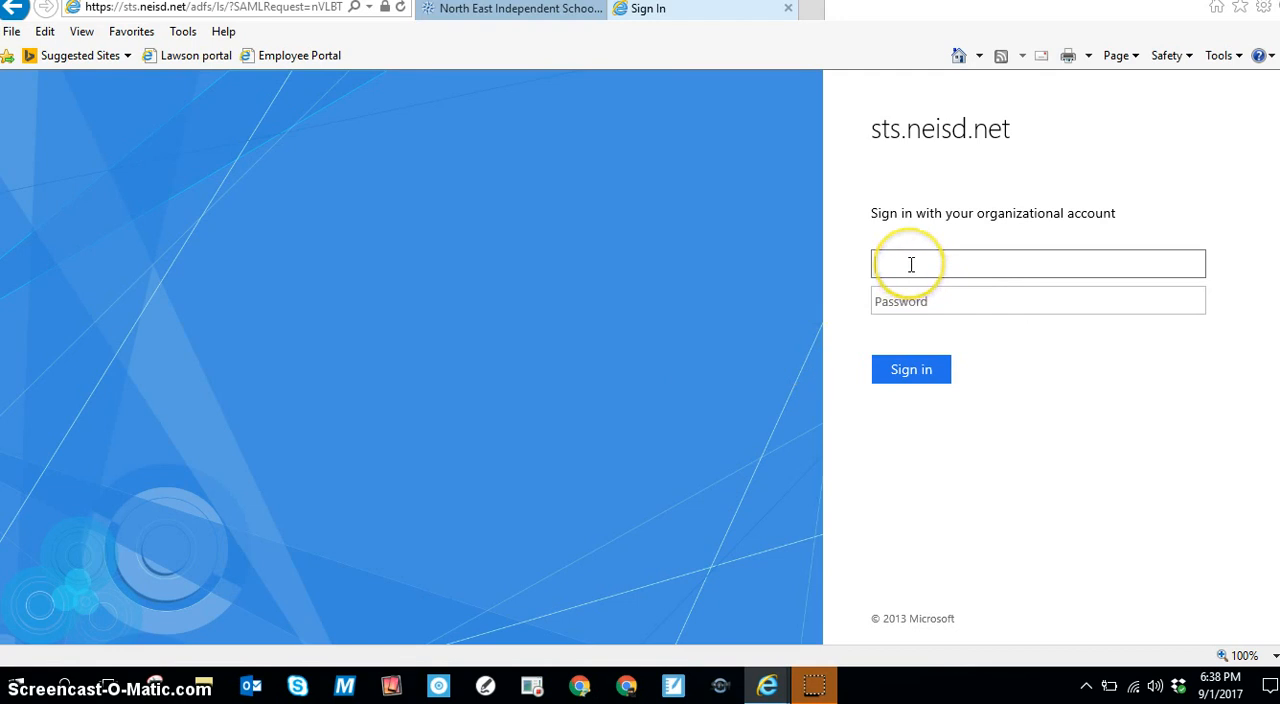
{"action": "left_click", "coordinate": [912, 264]}
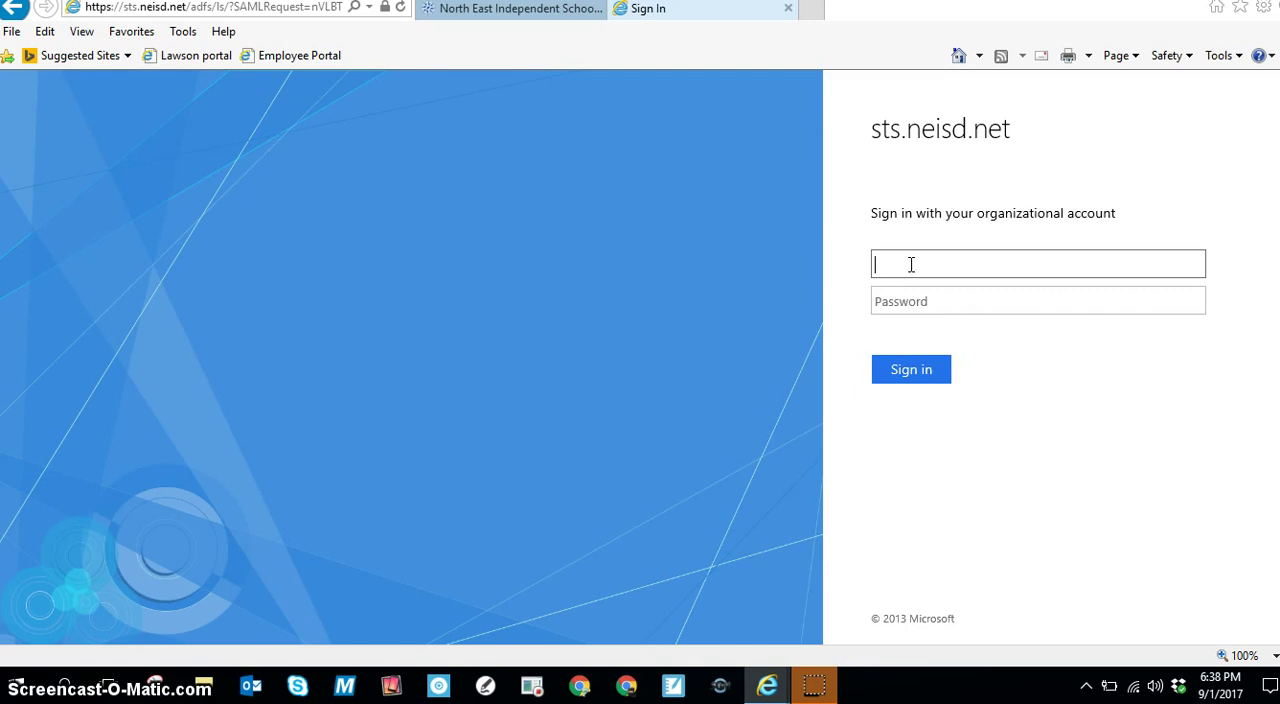
{"action": "type", "text": "as"}
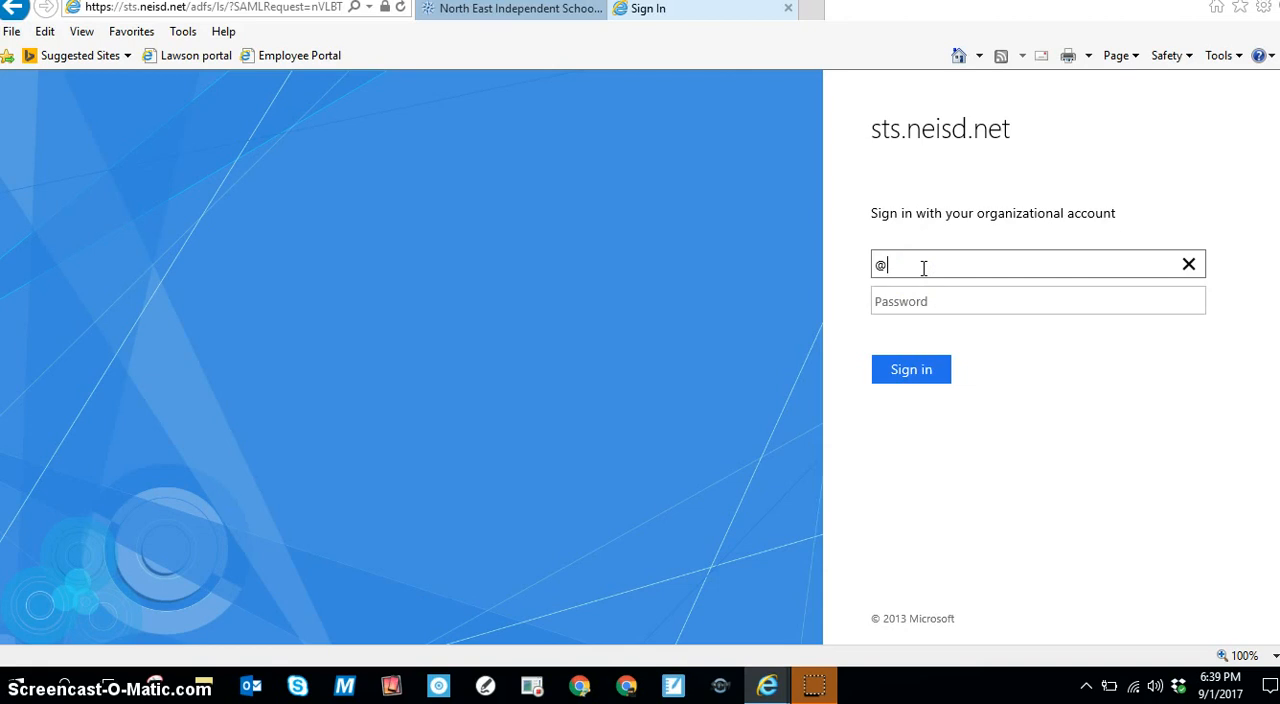
{"action": "type", "text": "stu."}
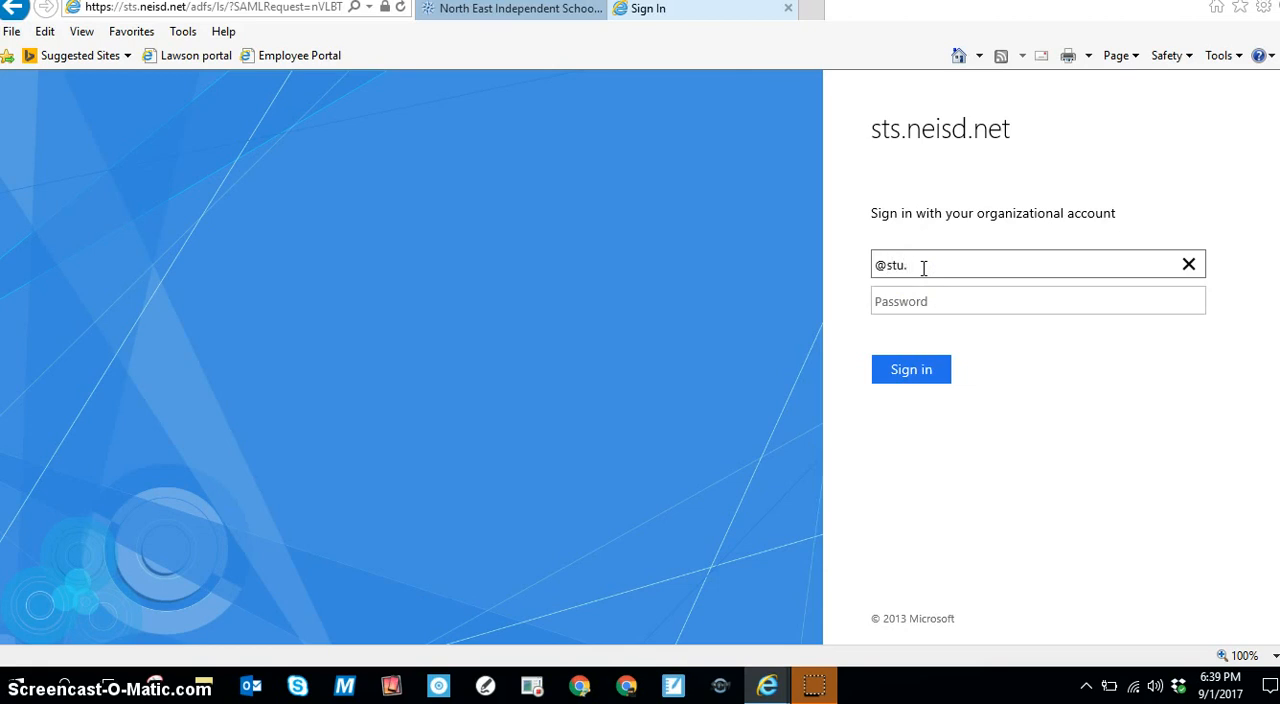
{"action": "type", "text": "neisd.net"}
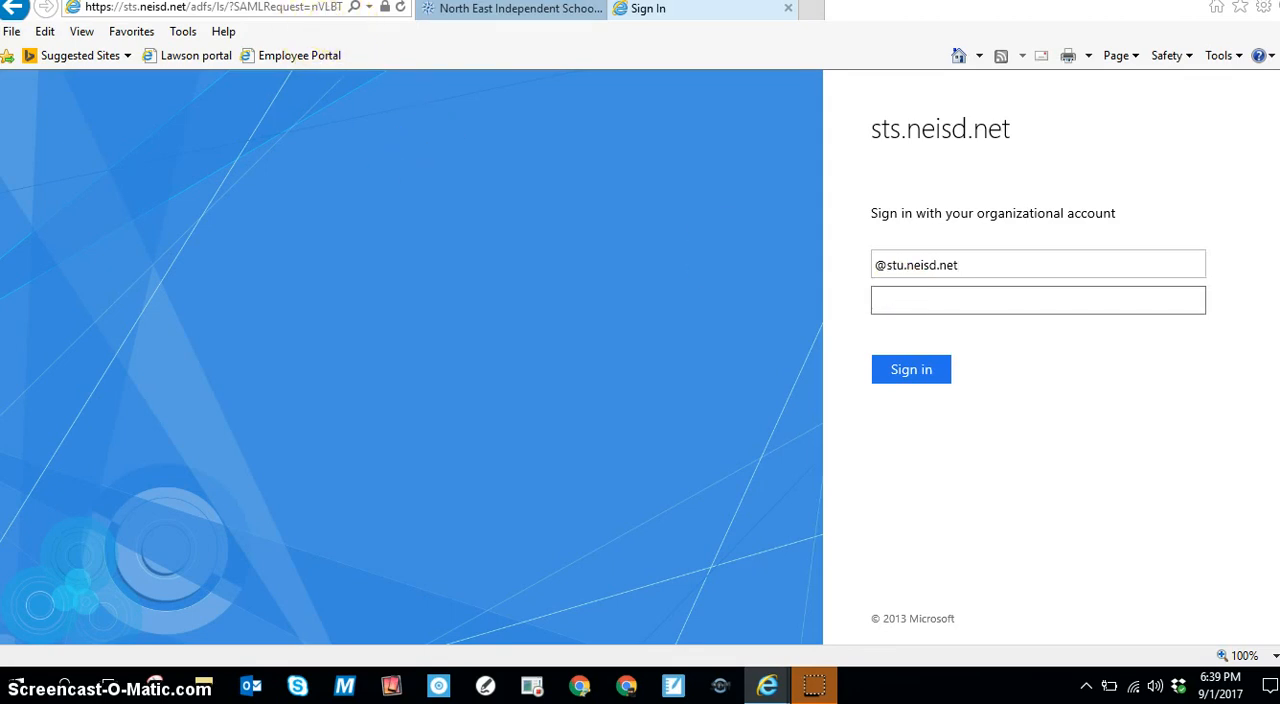
{"action": "left_click", "coordinate": [912, 368]}
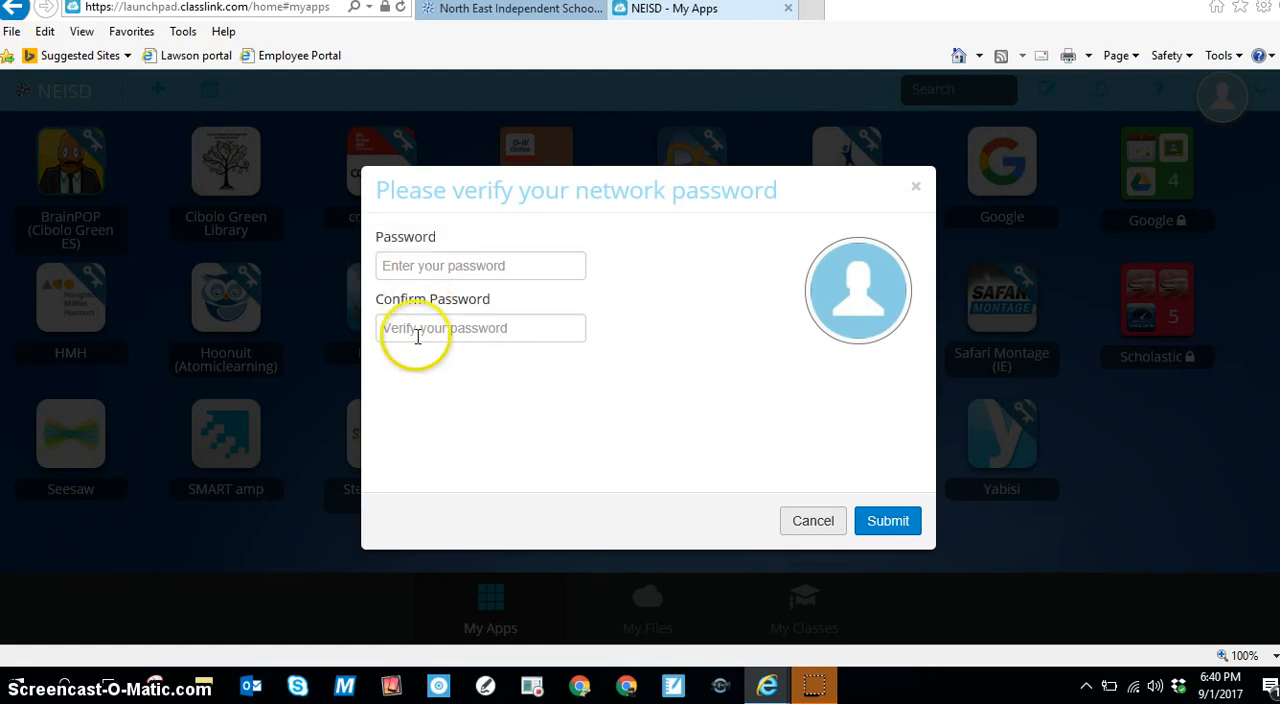
{"action": "mouse_move", "coordinate": [888, 520]}
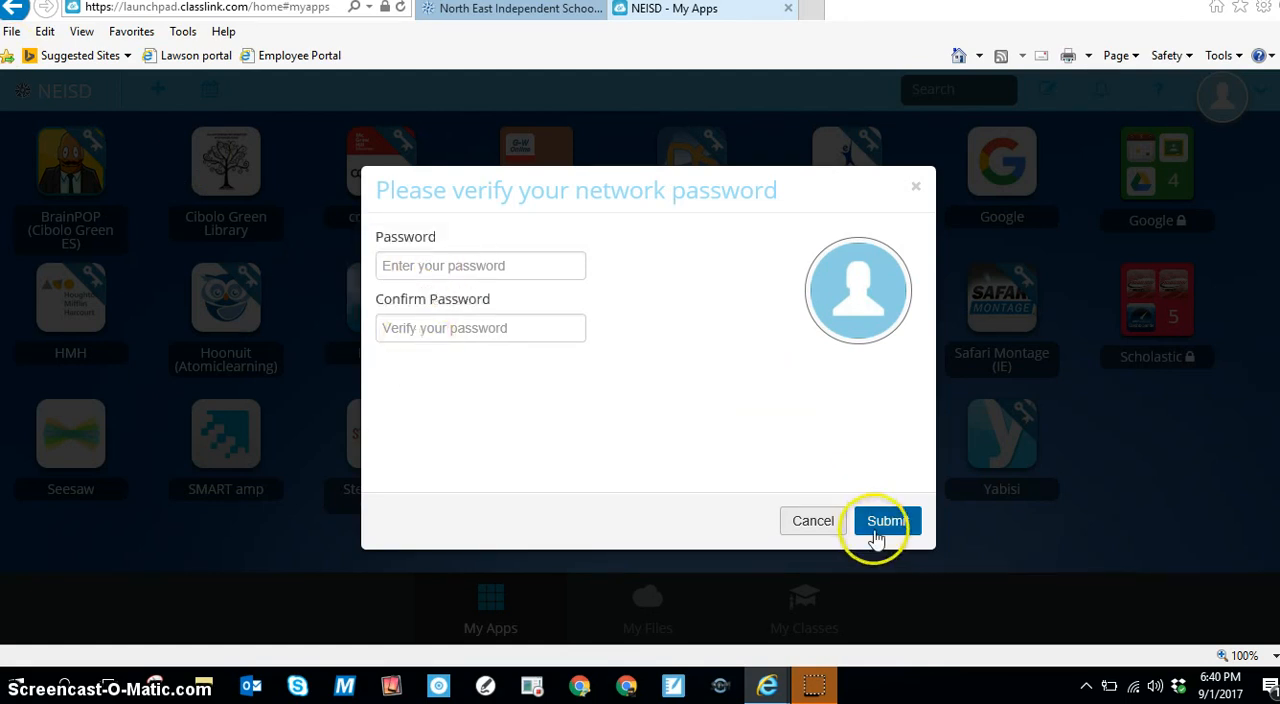
{"action": "mouse_move", "coordinate": [616, 198]}
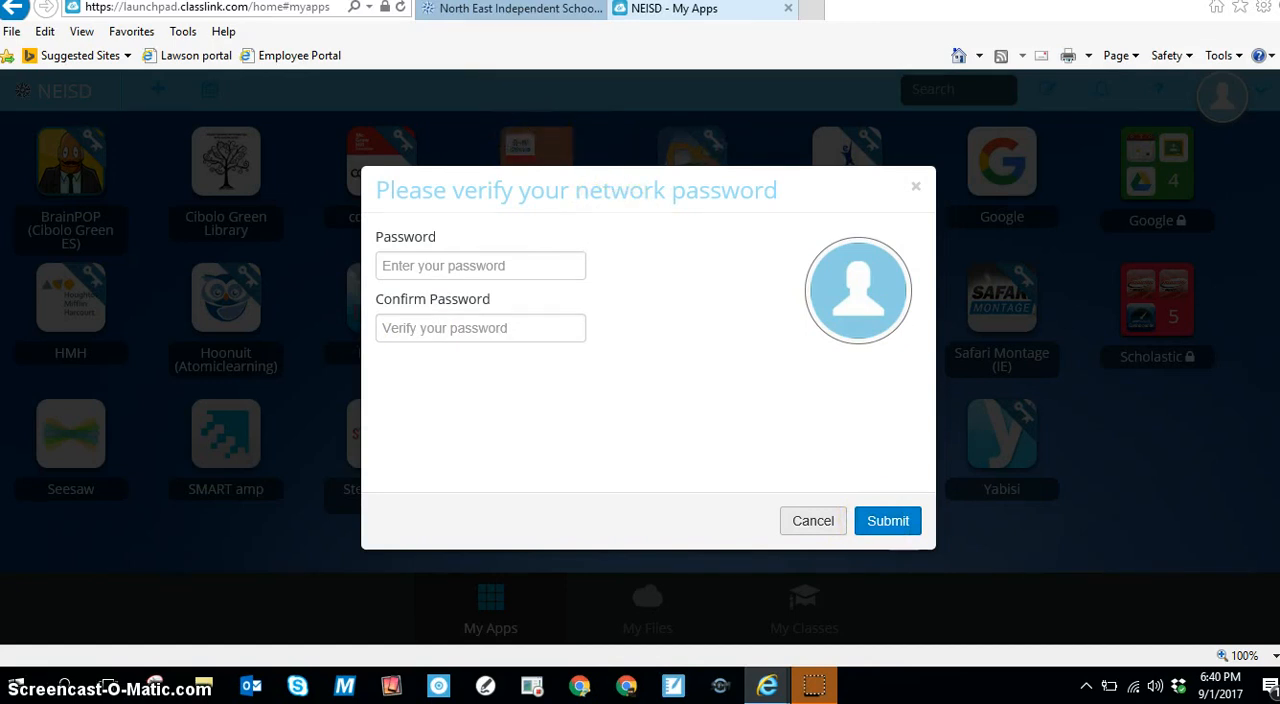
{"action": "mouse_move", "coordinate": [688, 82]}
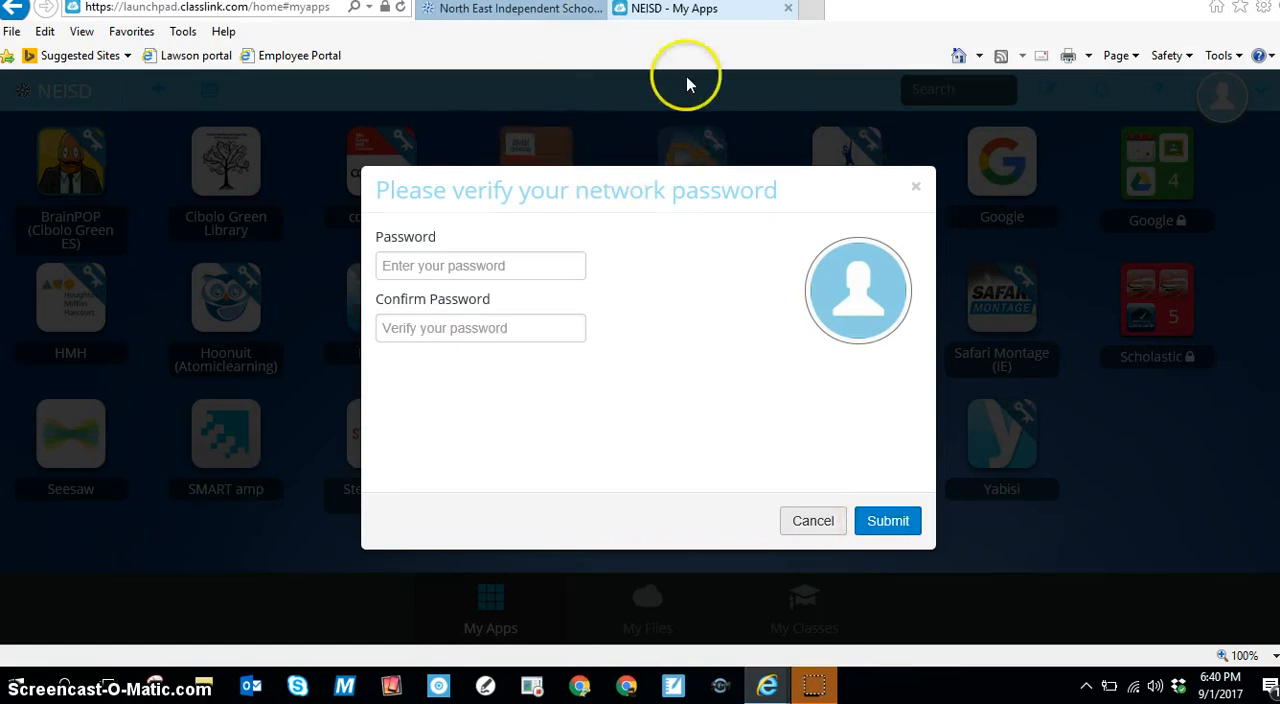
{"action": "mouse_move", "coordinate": [492, 108]}
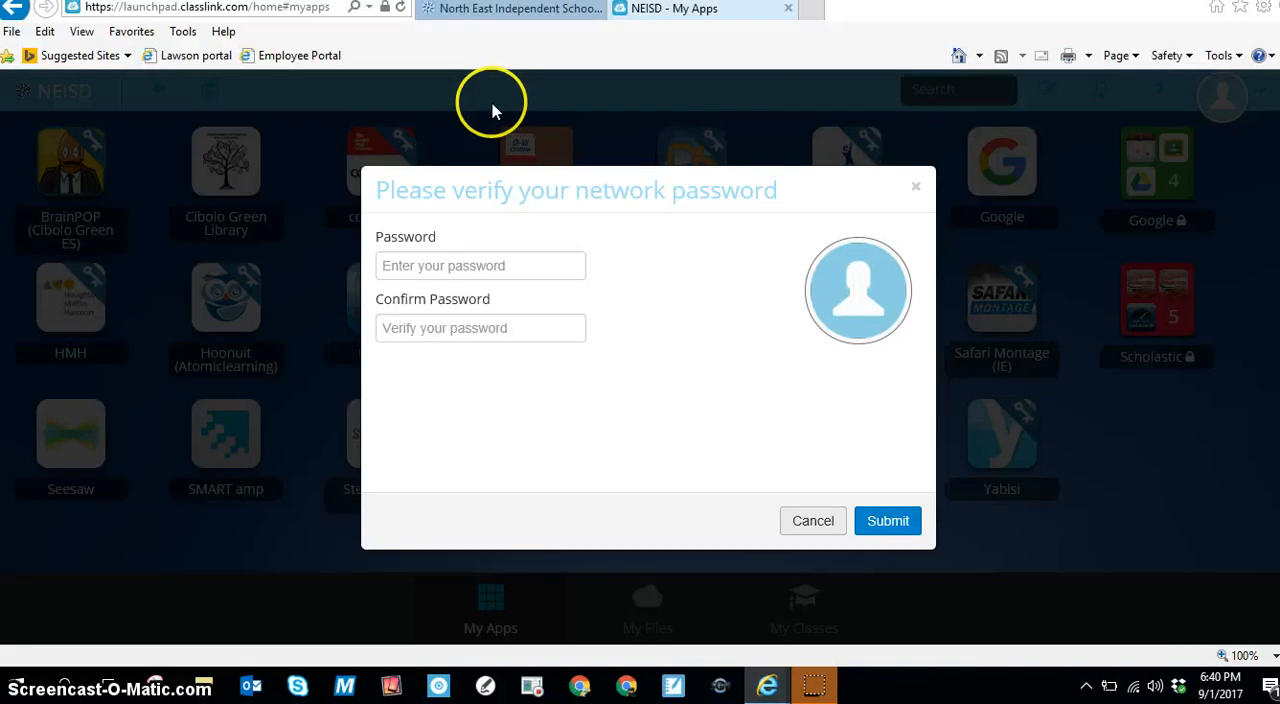
{"action": "mouse_move", "coordinate": [814, 120]}
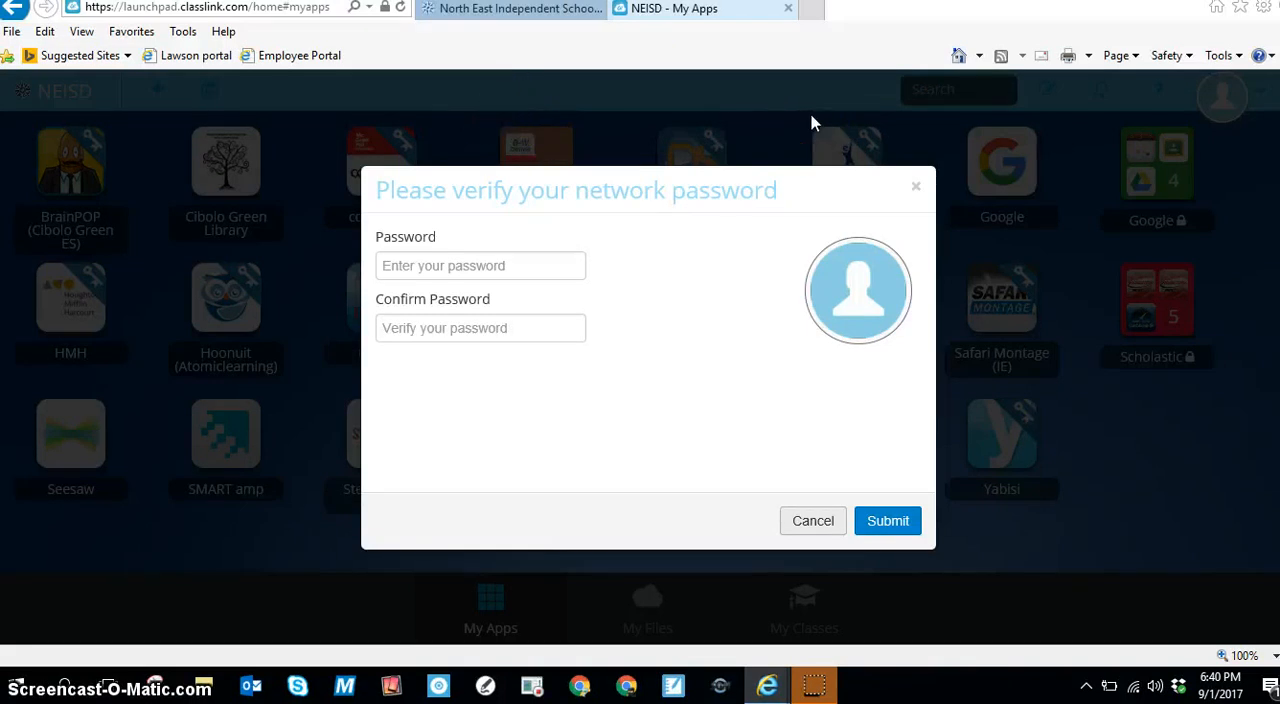
- Cancel the 'Please verify your network password' prompt to reveal the apps grid
{"action": "left_click", "coordinate": [812, 520]}
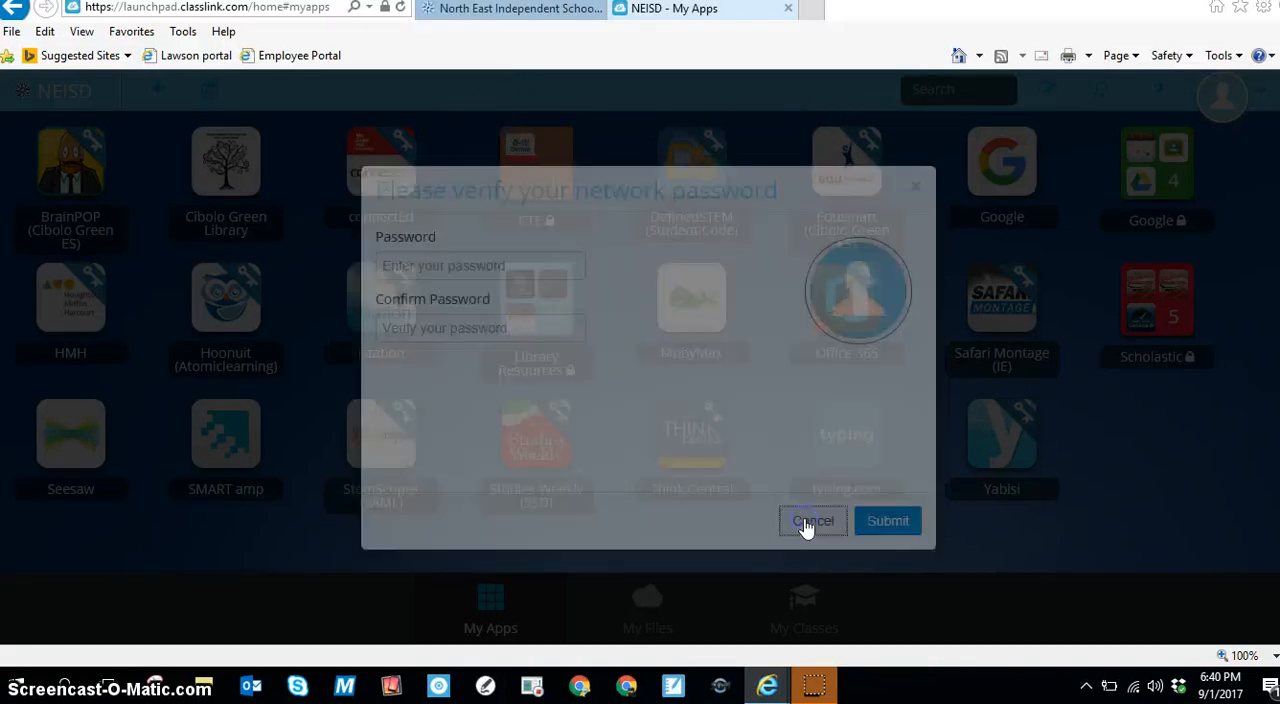
{"action": "left_click", "coordinate": [812, 520]}
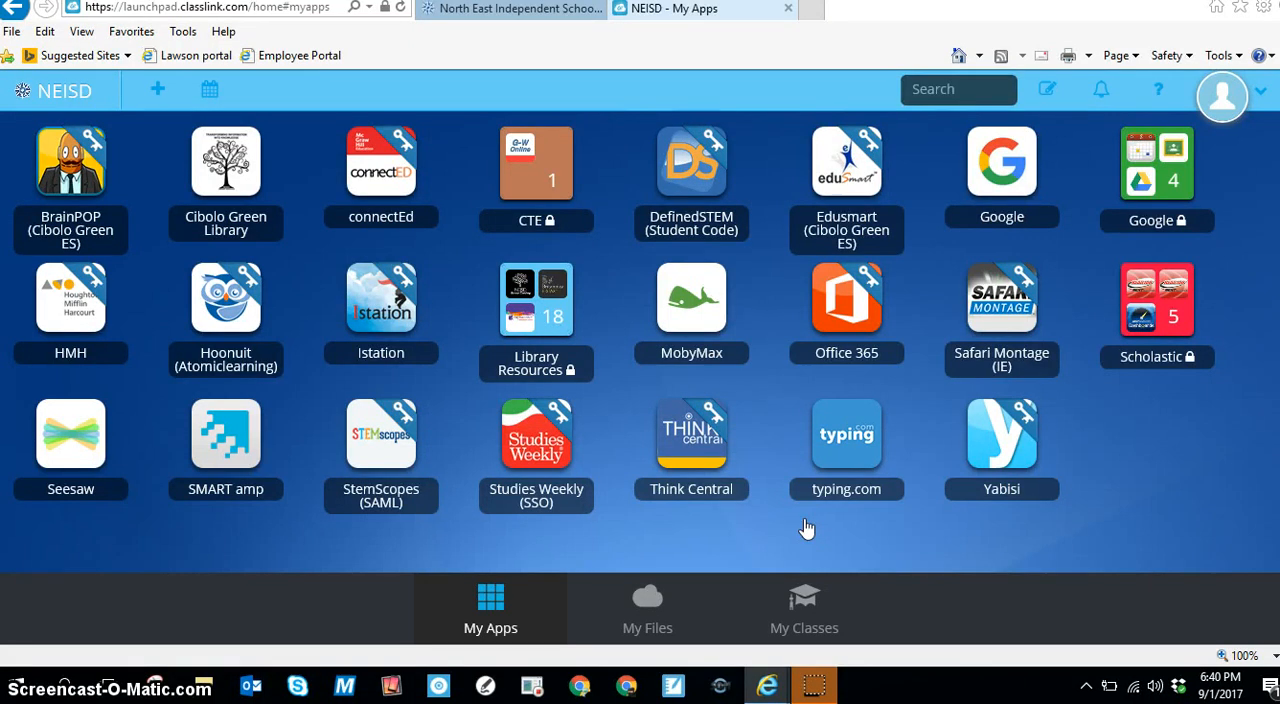
{"action": "mouse_move", "coordinate": [1242, 514]}
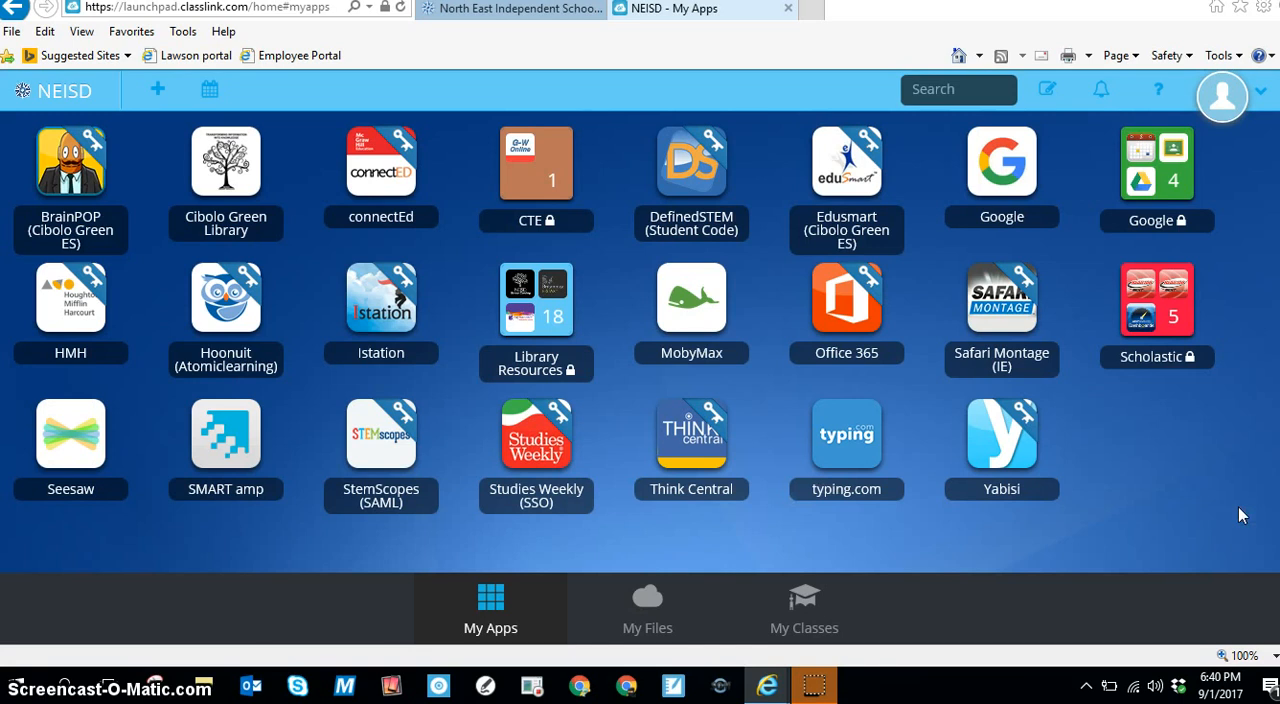
{"action": "mouse_move", "coordinate": [1168, 182]}
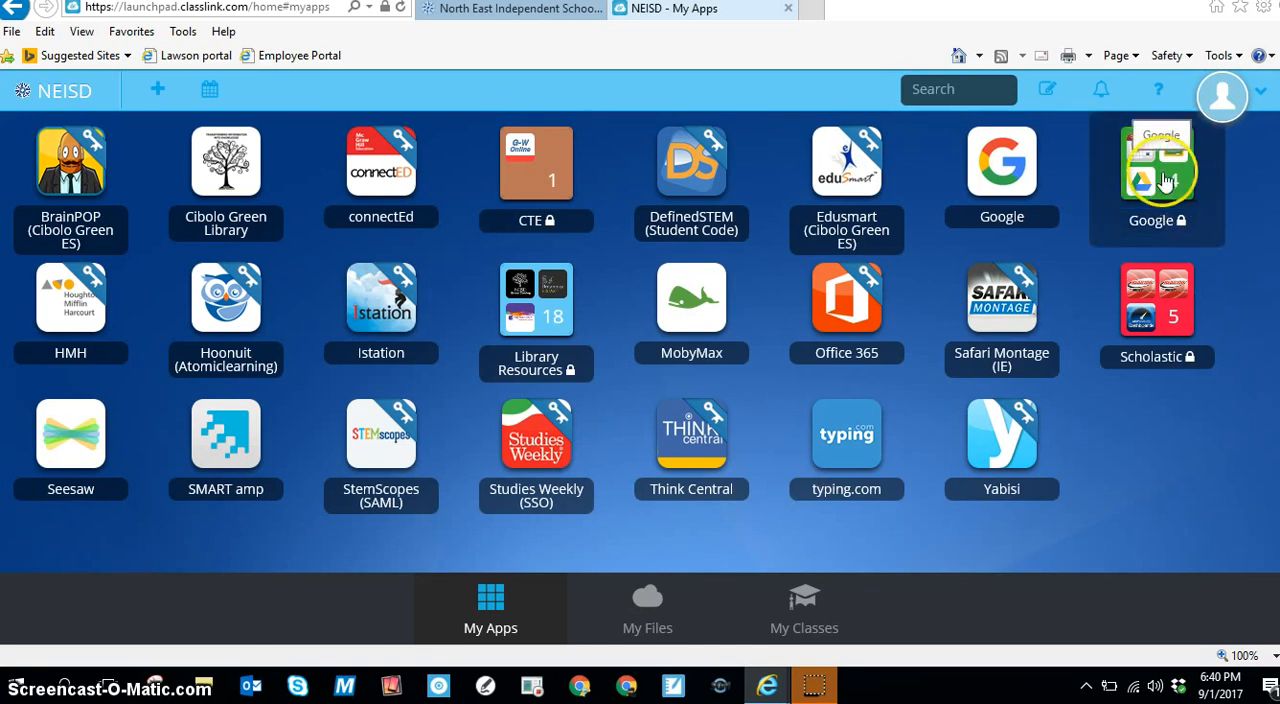
- Expand the locked Google app group and launch Google Drive from it
{"action": "left_click", "coordinate": [1156, 176]}
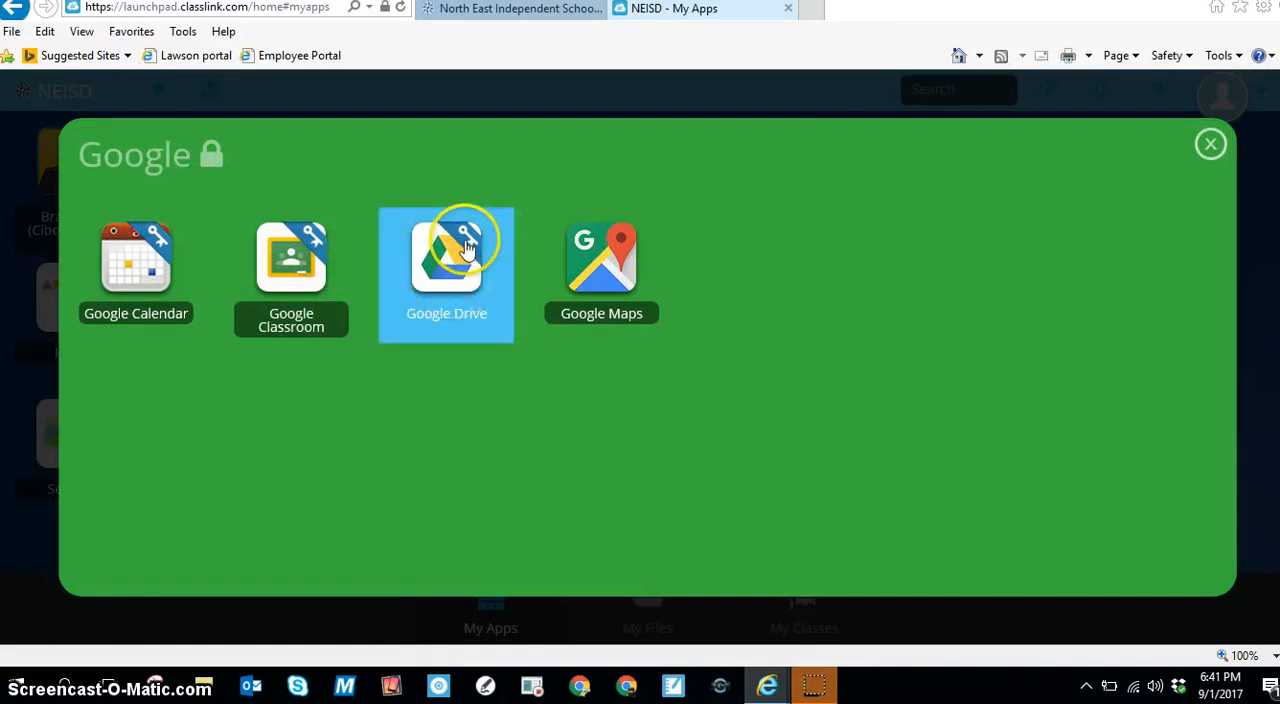
{"action": "left_click", "coordinate": [446, 258]}
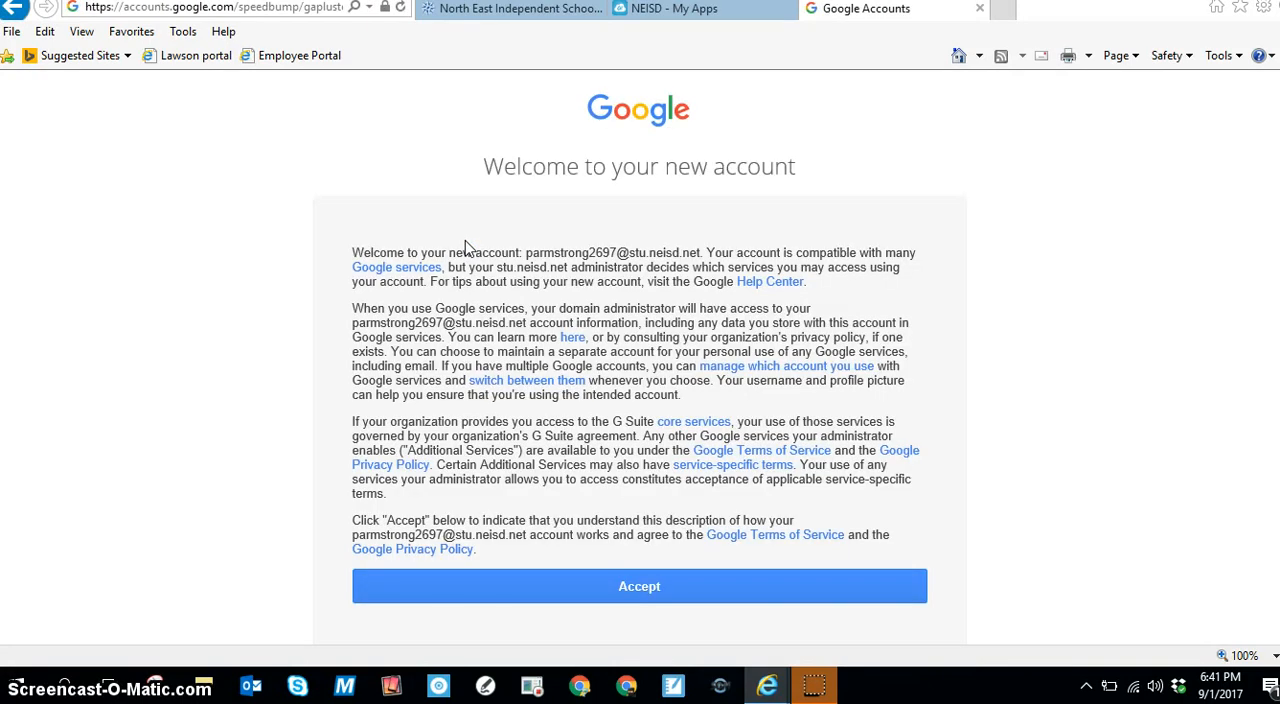
{"action": "mouse_move", "coordinate": [624, 586]}
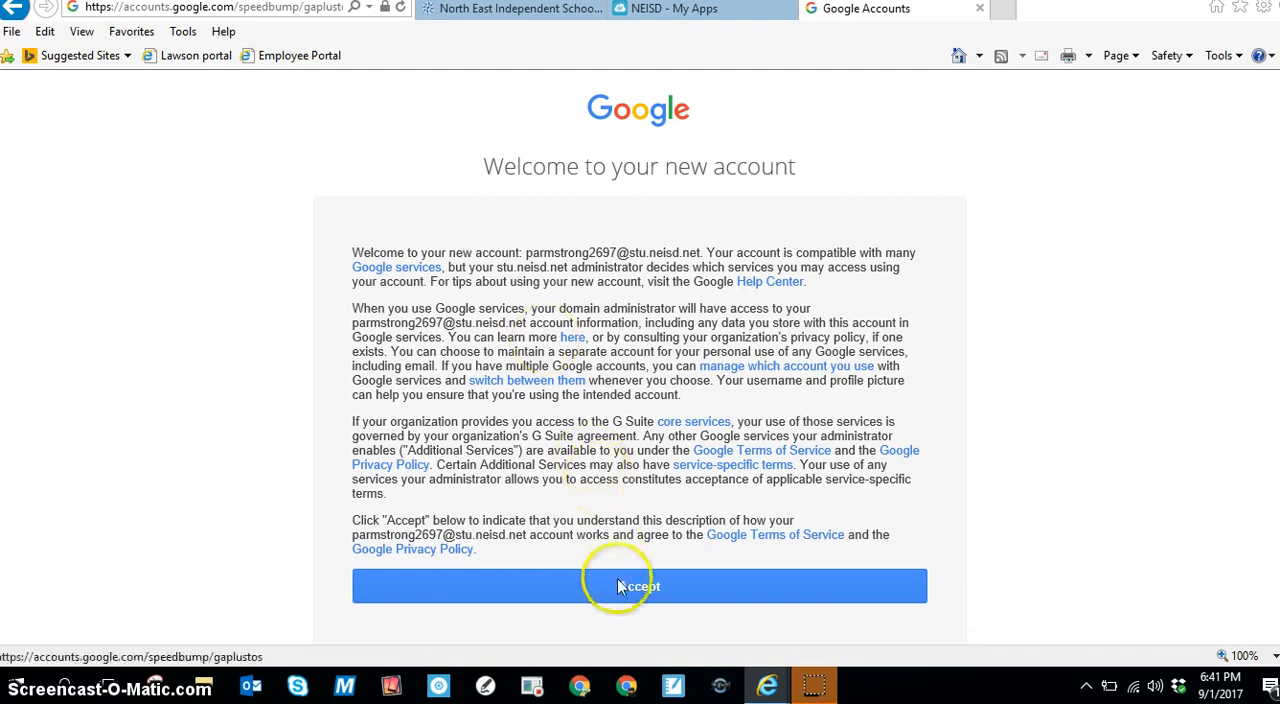
- Accept the new account terms and close the Safe storage intro card in My Drive
{"action": "left_click", "coordinate": [638, 586]}
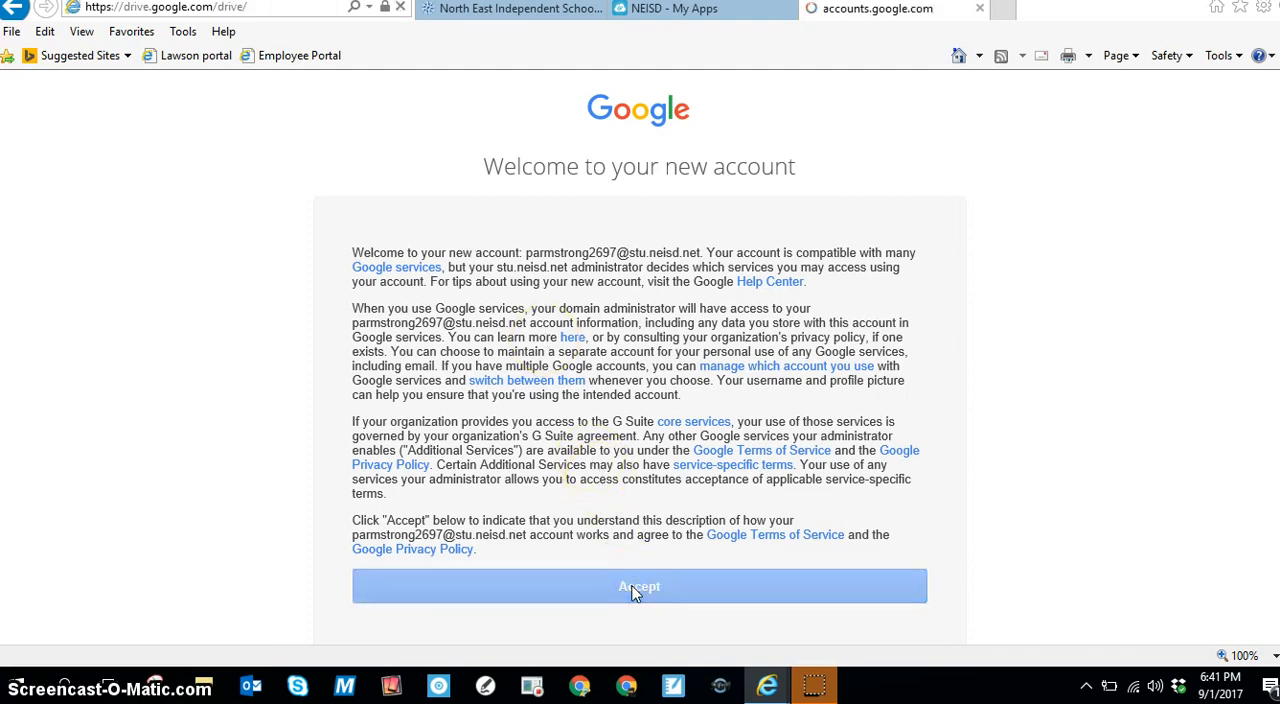
{"action": "left_click", "coordinate": [636, 586]}
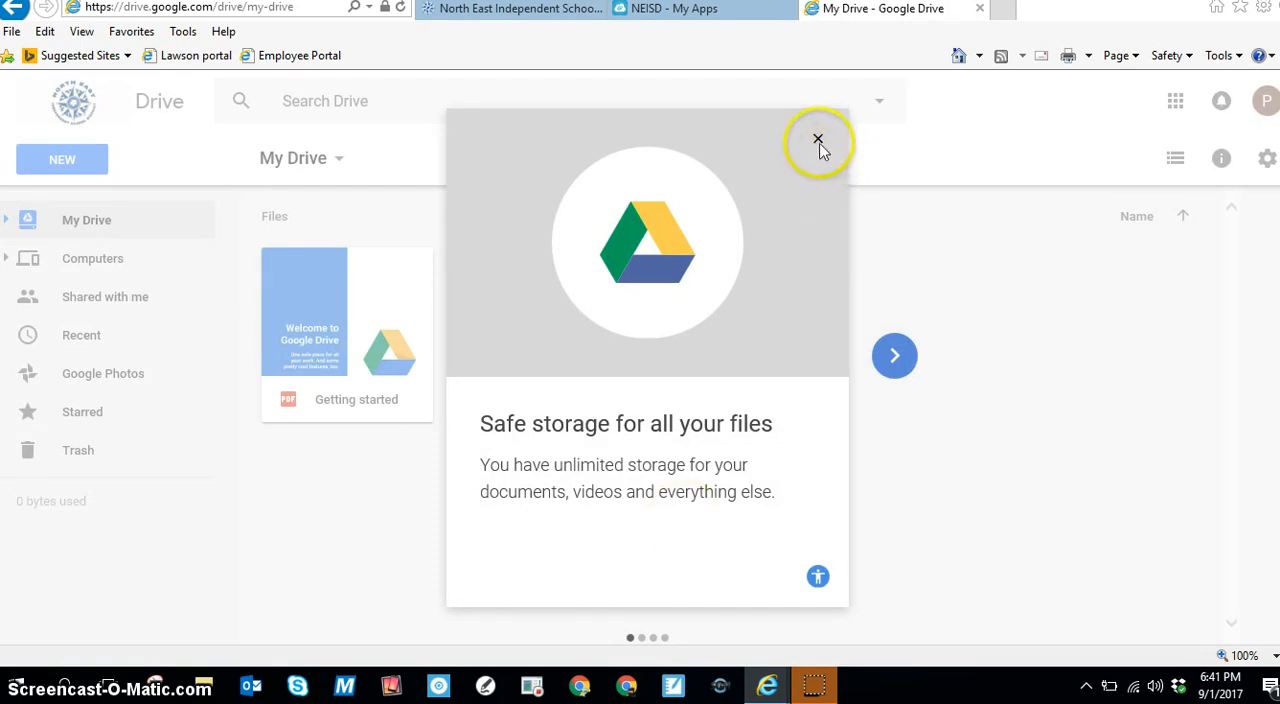
{"action": "left_click", "coordinate": [816, 136]}
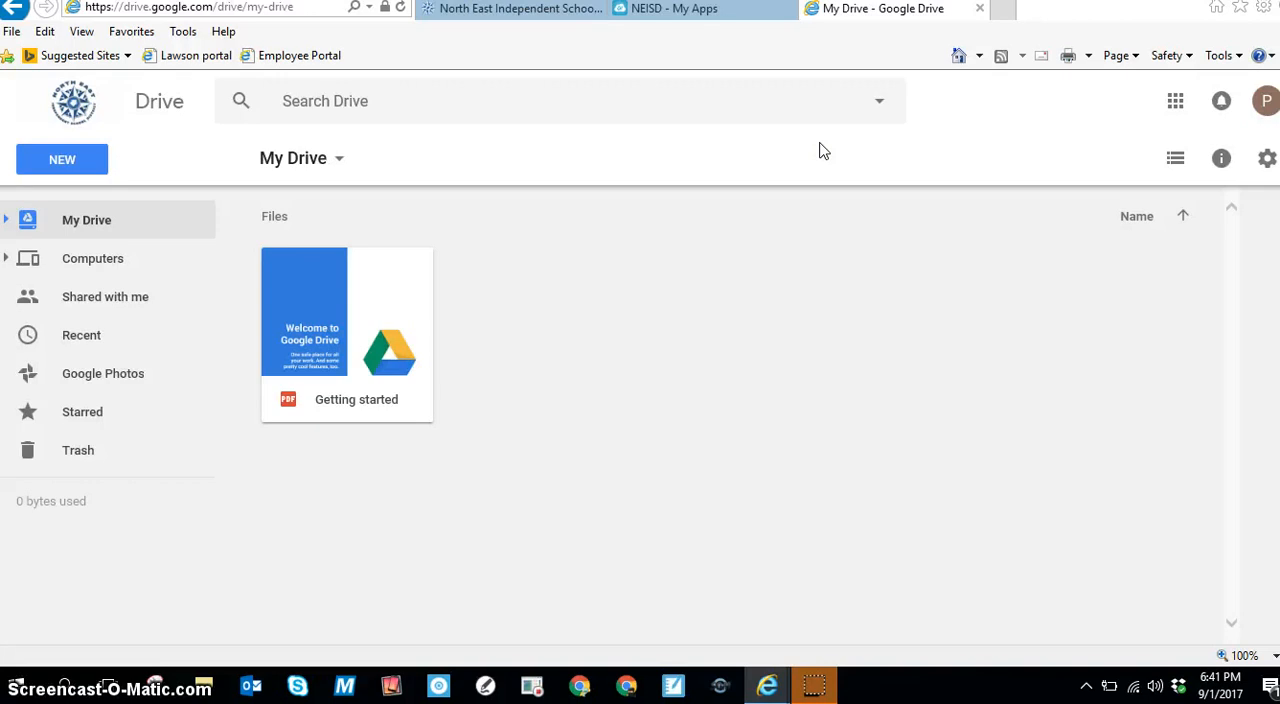
{"action": "mouse_move", "coordinate": [976, 10]}
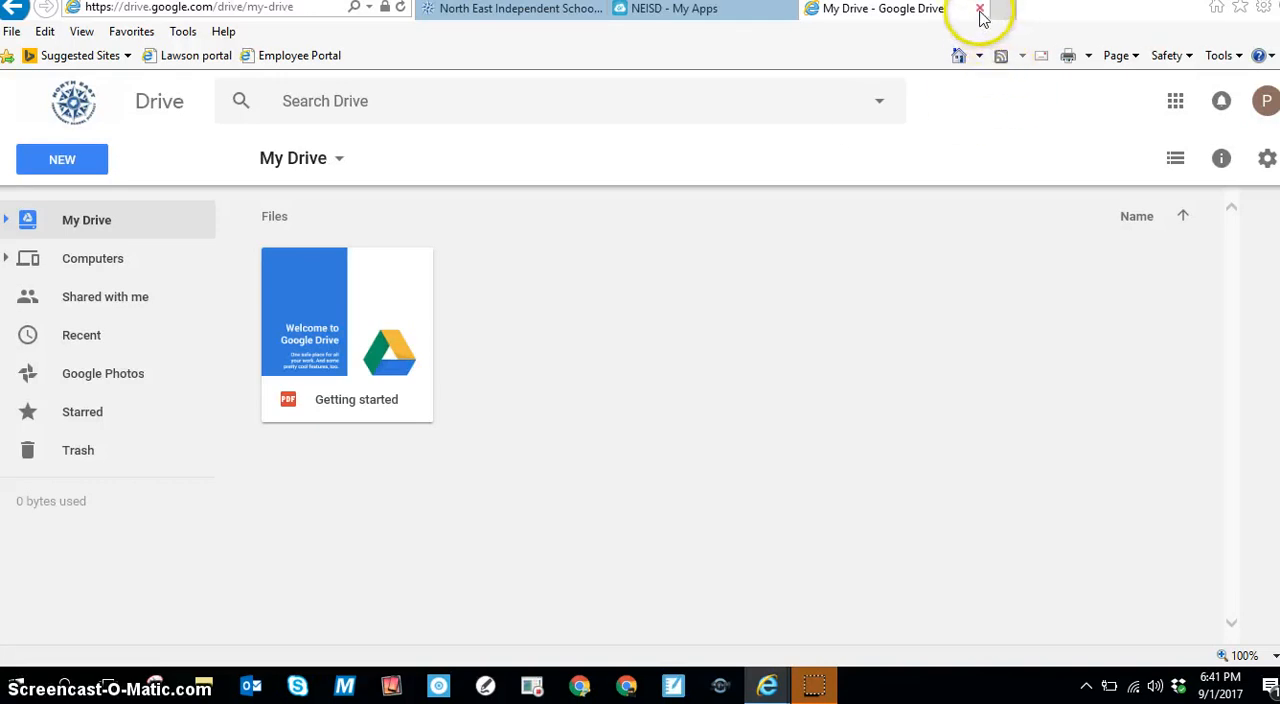
- Close the My Drive tab and launch Google Classroom from the Google group
{"action": "left_click", "coordinate": [972, 12]}
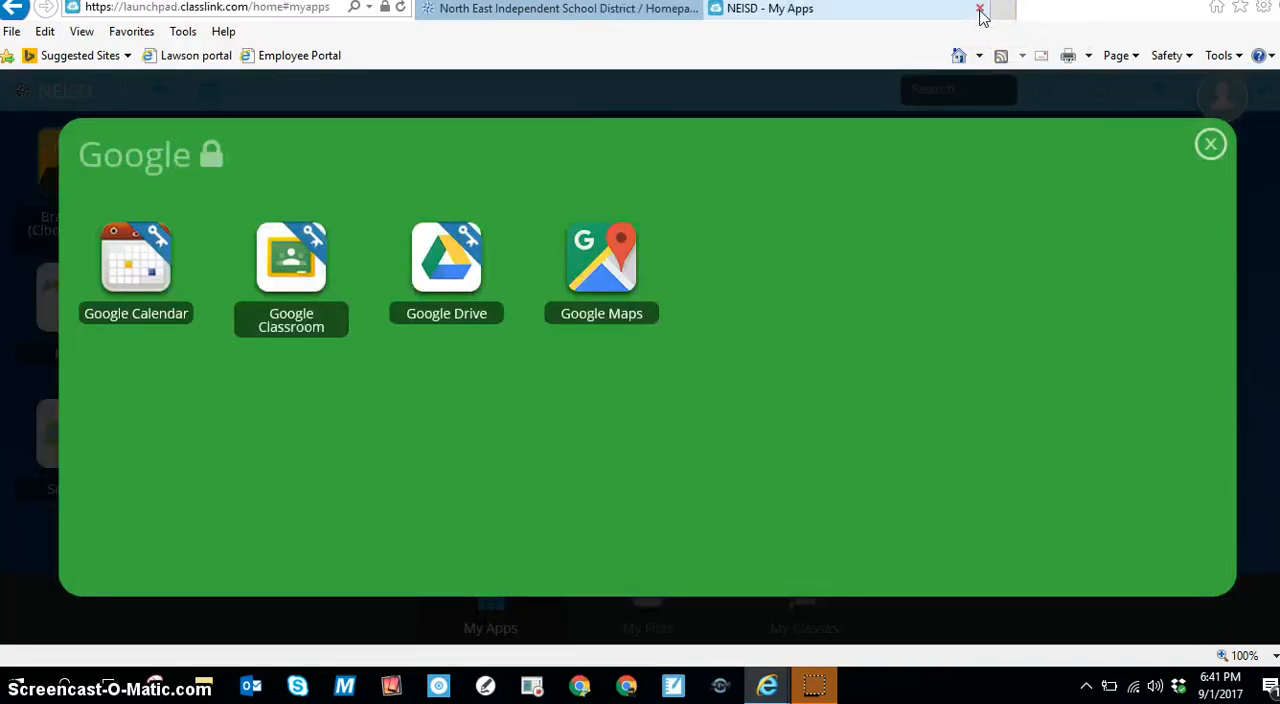
{"action": "left_click", "coordinate": [976, 8]}
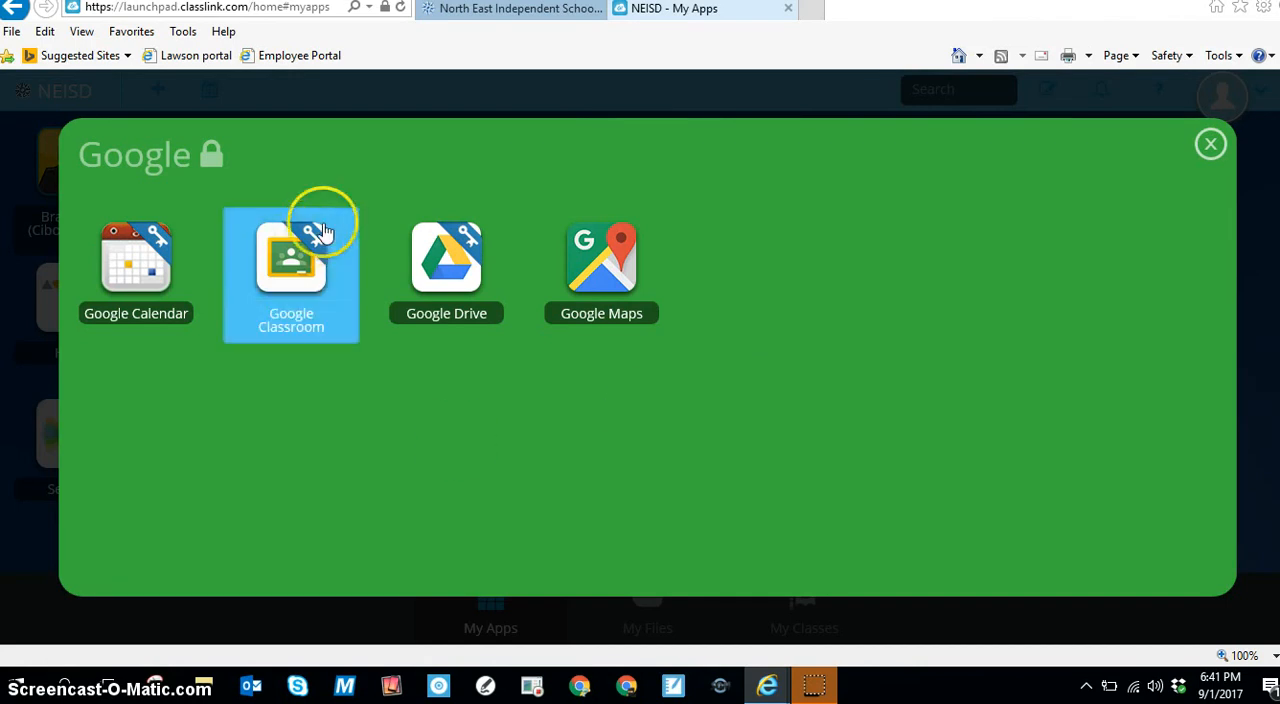
{"action": "mouse_move", "coordinate": [300, 268]}
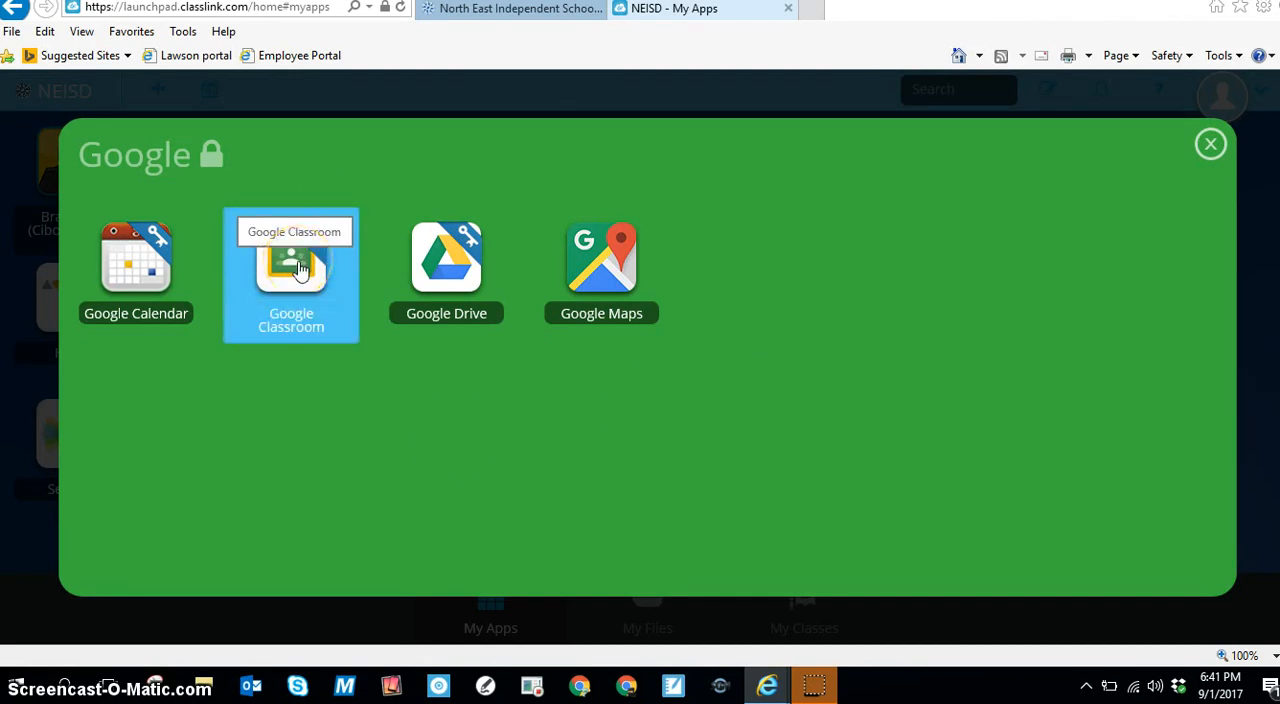
{"action": "left_click", "coordinate": [292, 264]}
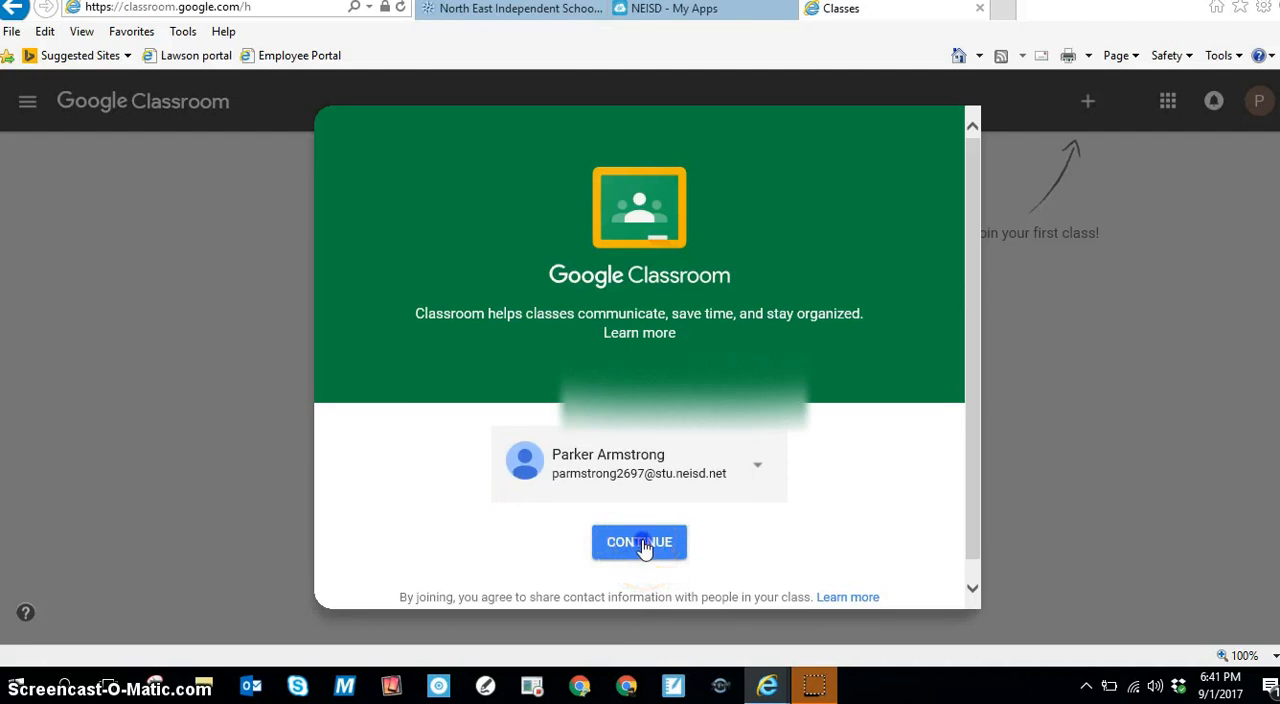
- Continue past the Classroom welcome card and bring up the Join class code prompt
{"action": "left_click", "coordinate": [640, 542]}
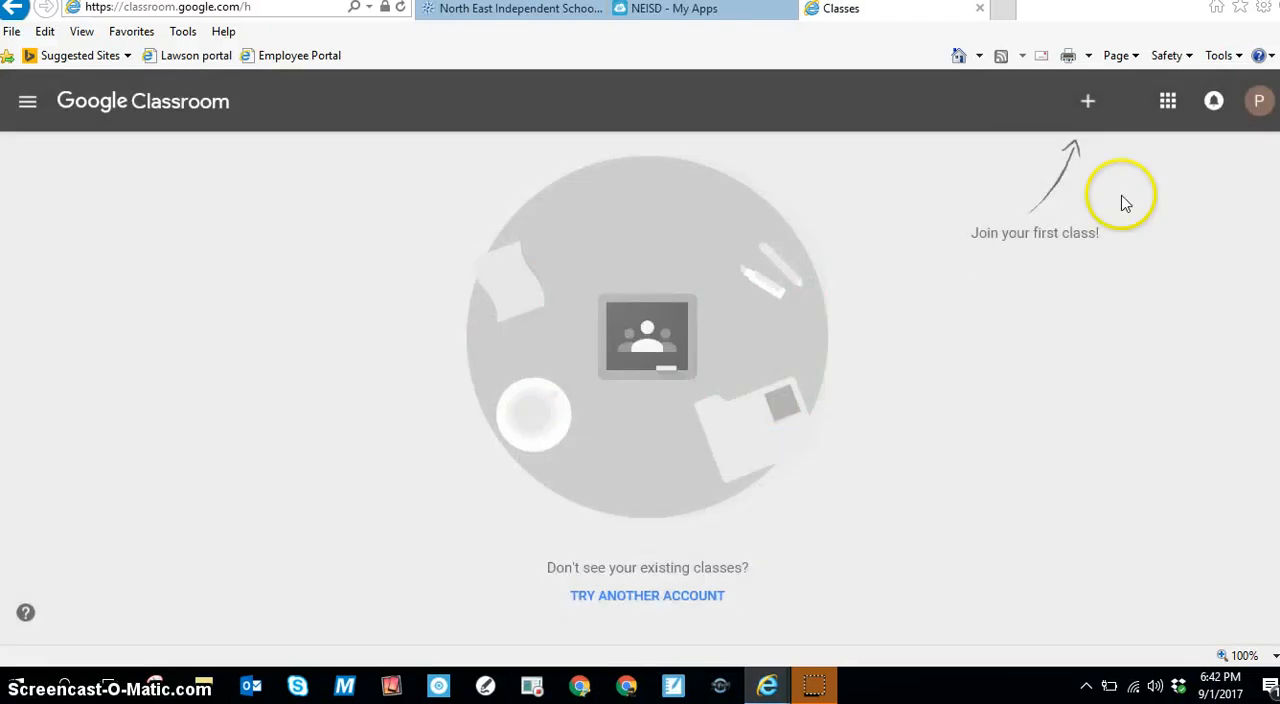
{"action": "mouse_move", "coordinate": [1088, 100]}
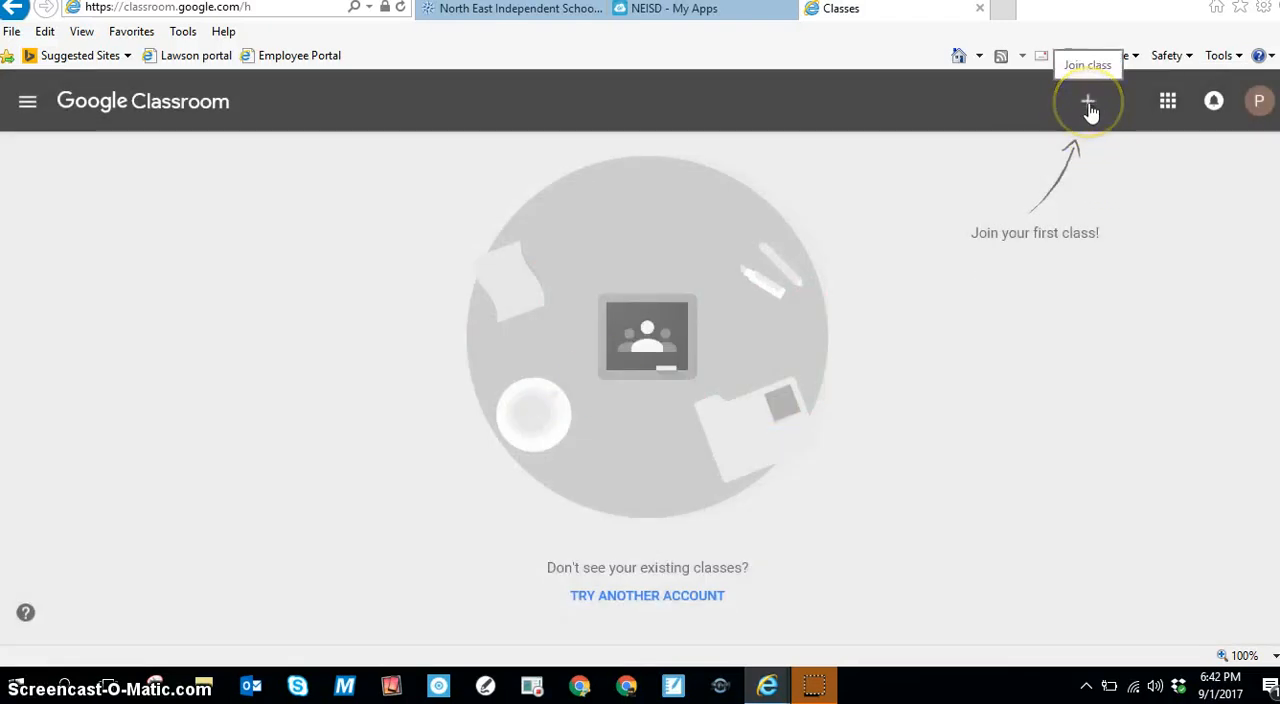
{"action": "left_click", "coordinate": [1088, 100]}
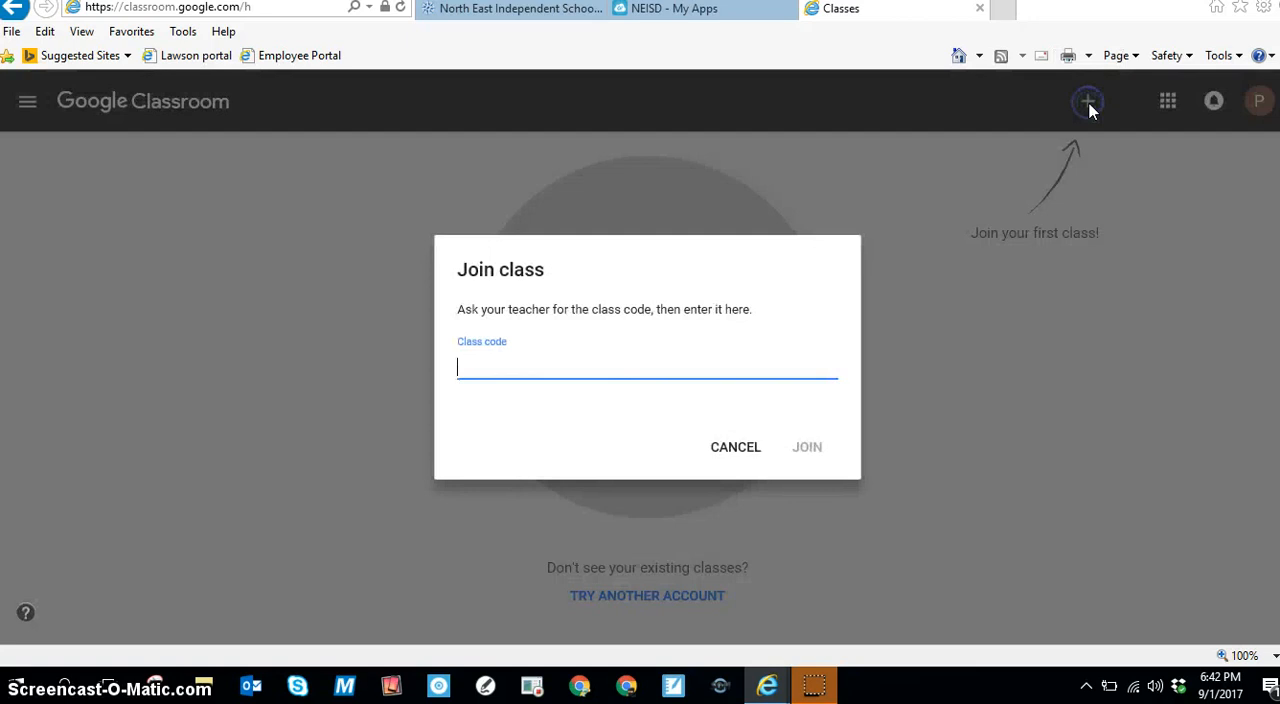
{"action": "mouse_move", "coordinate": [468, 372]}
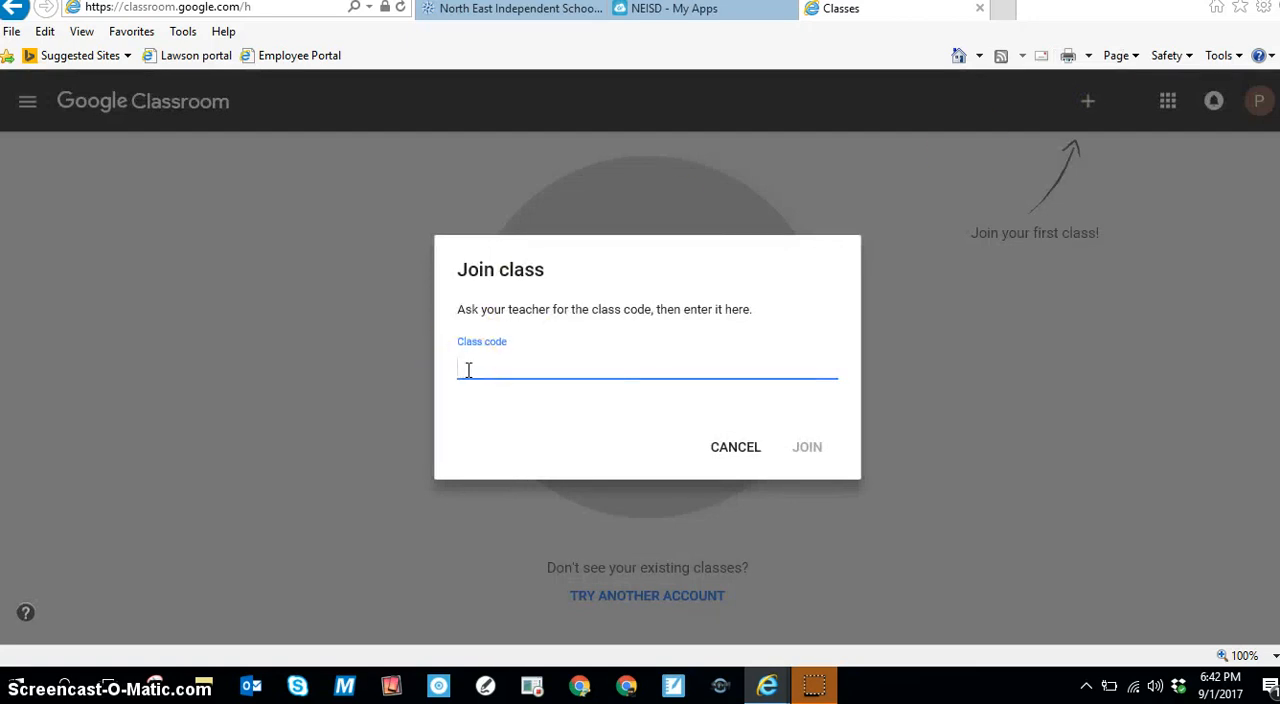